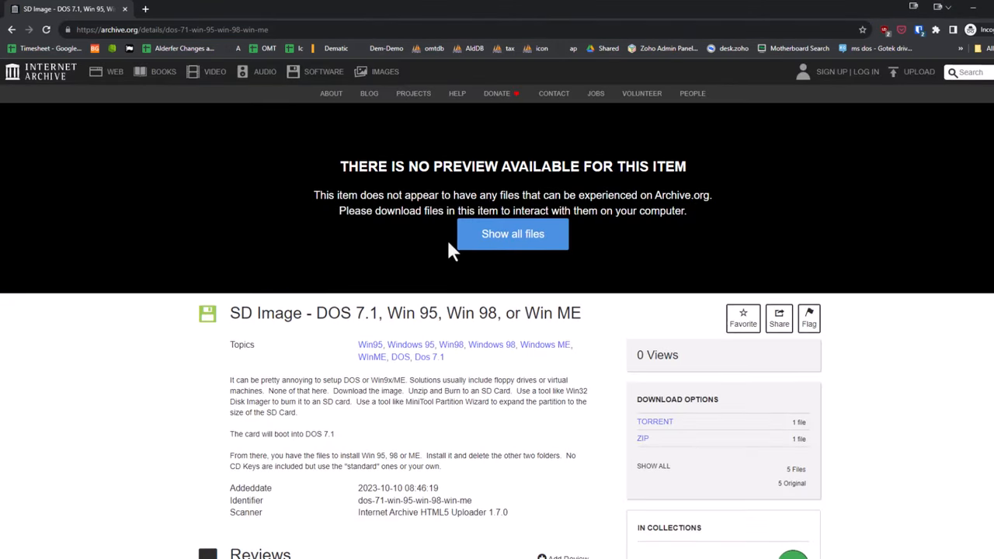
Choose the 31.9 GB Generic MassStorageClass USB card as the balenaEtcher flash target
{"action": "scroll", "scroll_direction": "down", "scroll_amount": 3}
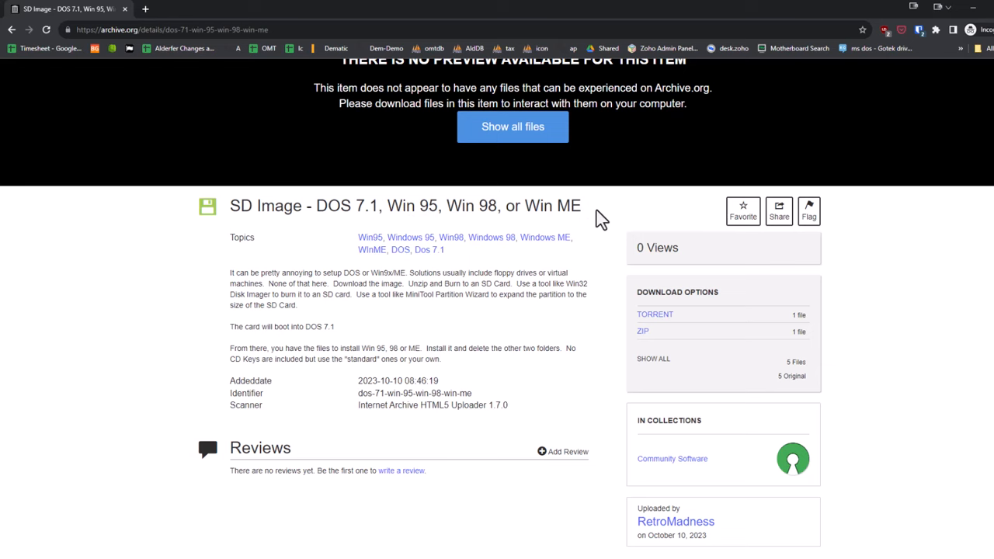
{"action": "scroll", "scroll_direction": "down", "scroll_amount": 3}
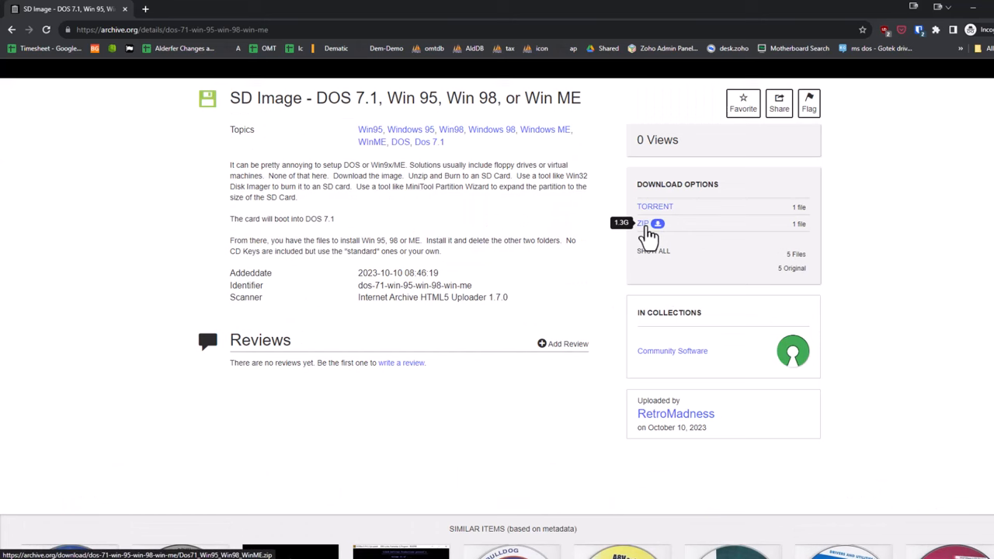
{"action": "mouse_move", "coordinate": [433, 254]}
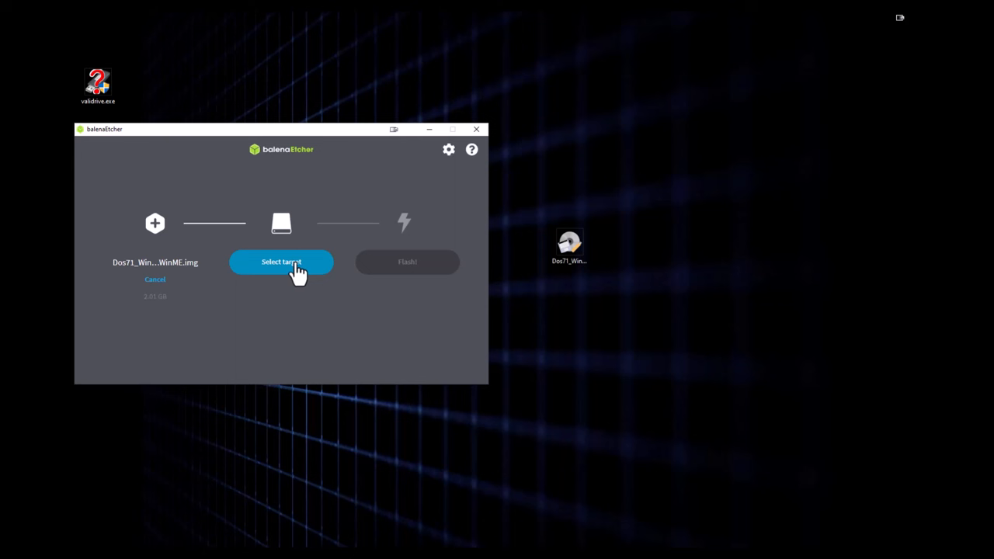
{"action": "left_click", "coordinate": [281, 262]}
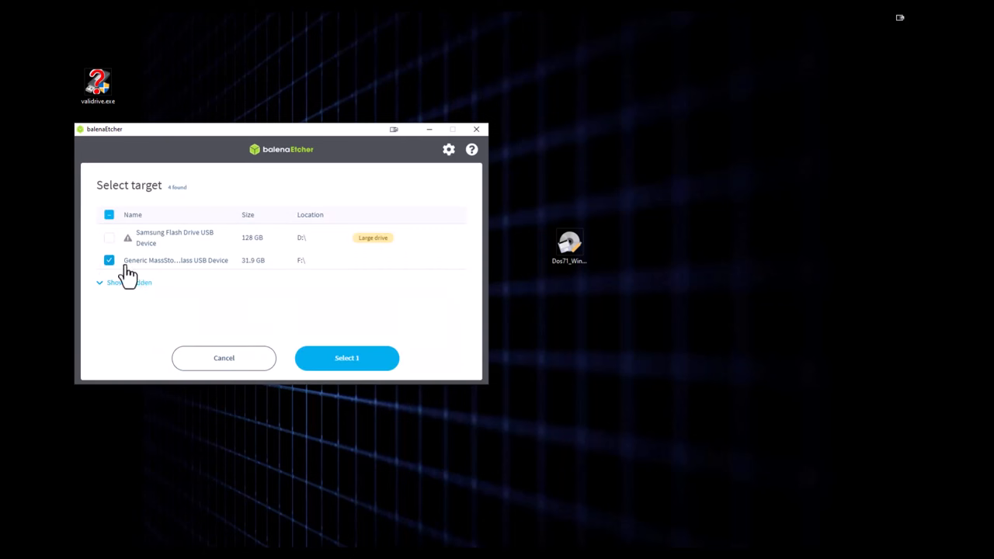
{"action": "left_click", "coordinate": [347, 358]}
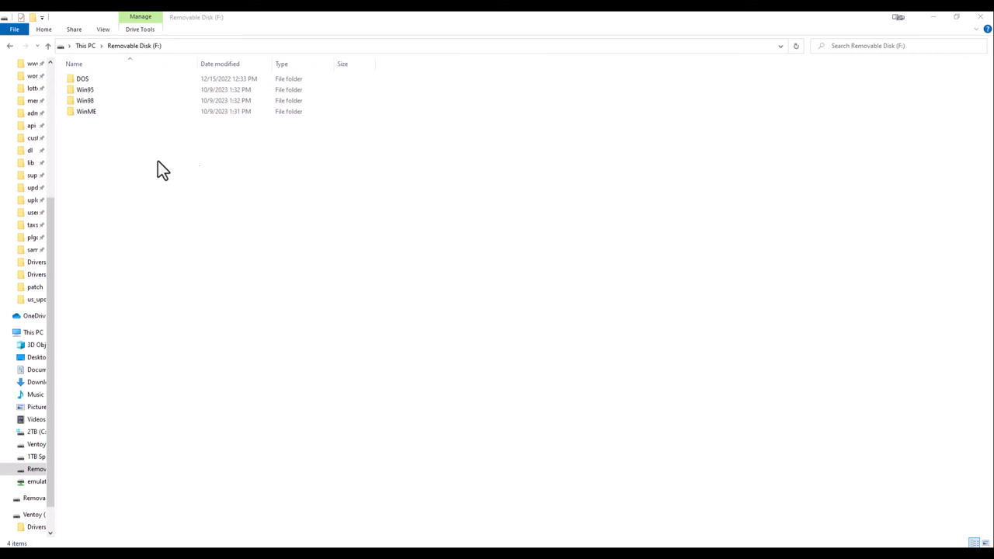
Open the DOS folder on Removable Disk F: to view COMMAND.COM, FDISK.EXE and AUTOEXEC.BAT
{"action": "left_click", "coordinate": [89, 93]}
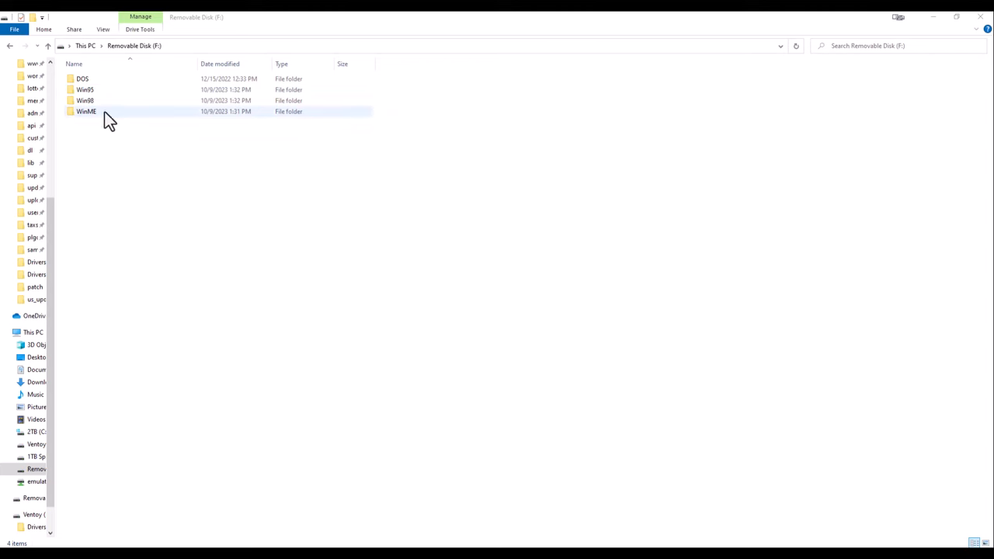
{"action": "left_click", "coordinate": [86, 89]}
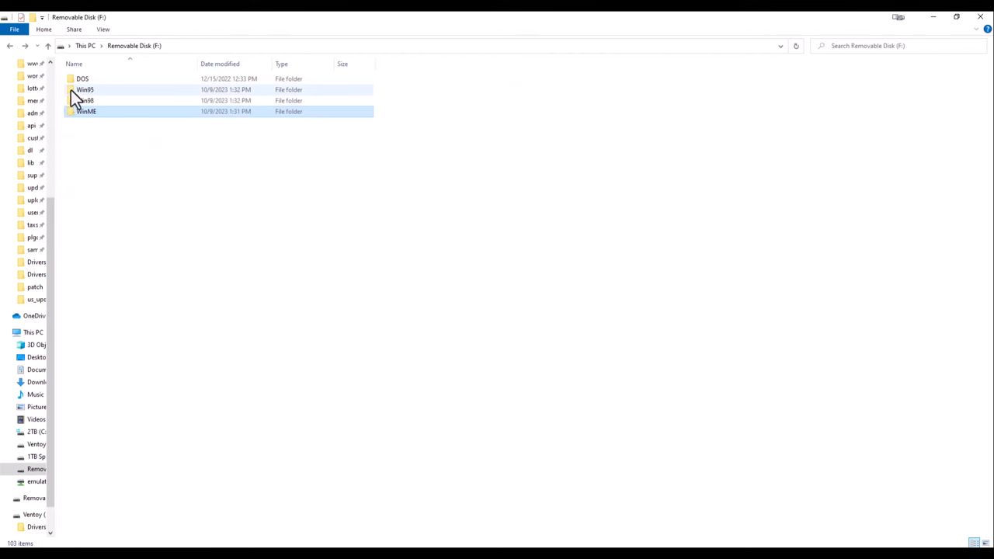
{"action": "double_click", "coordinate": [85, 80]}
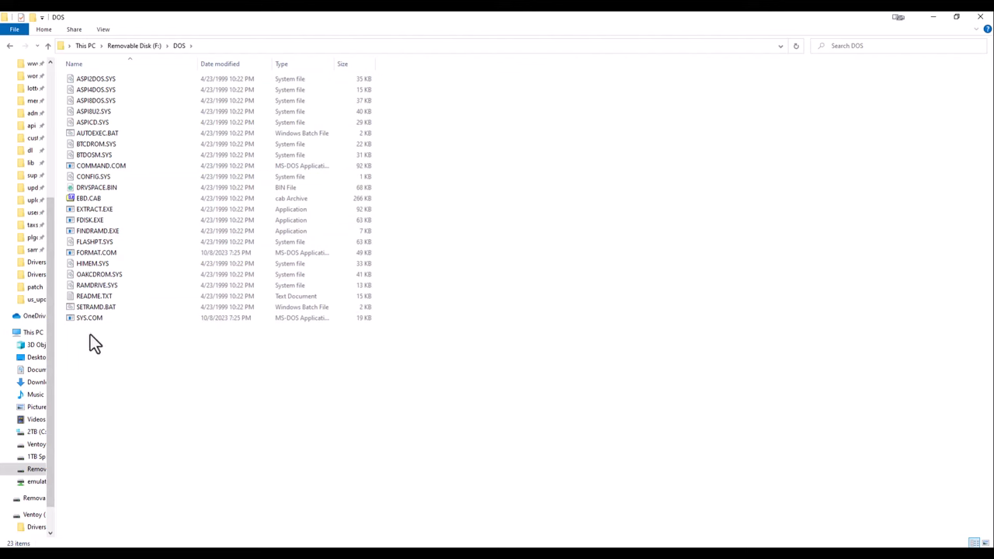
{"action": "mouse_move", "coordinate": [88, 326]}
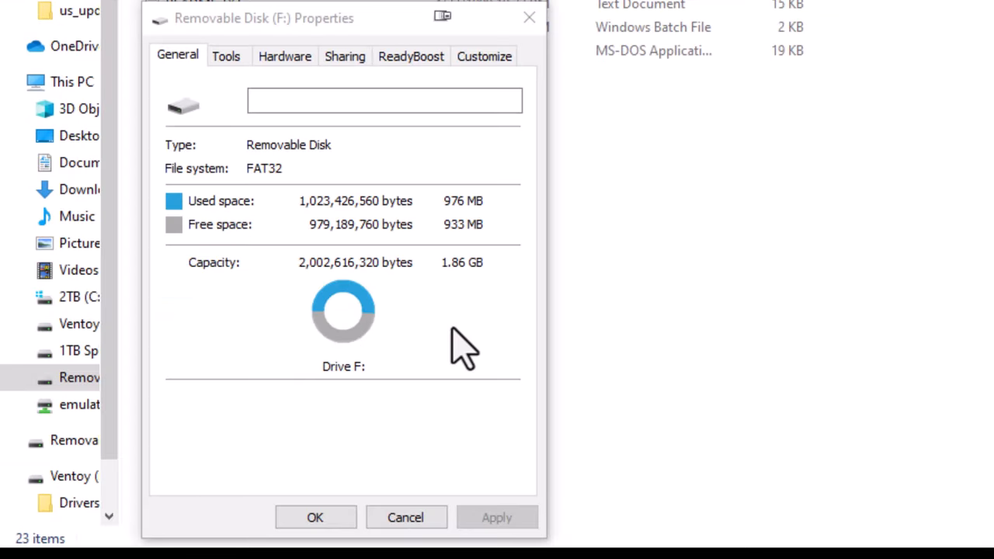
{"action": "mouse_move", "coordinate": [338, 299]}
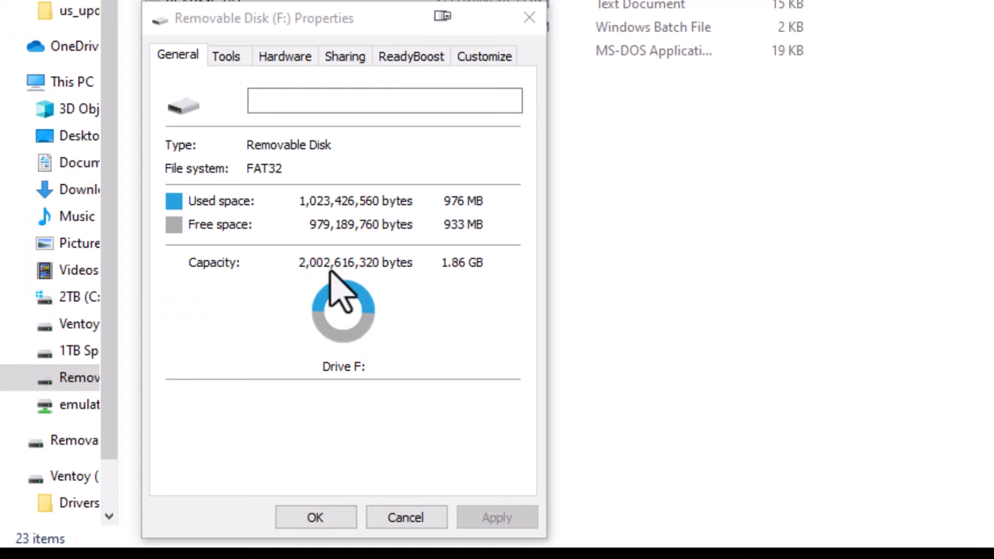
{"action": "mouse_move", "coordinate": [493, 233]}
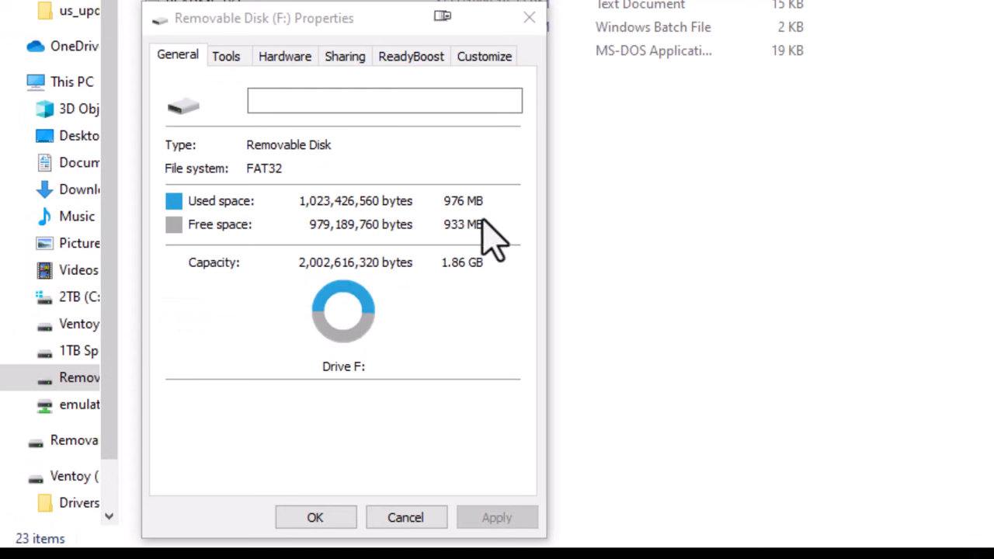
{"action": "mouse_move", "coordinate": [664, 226]}
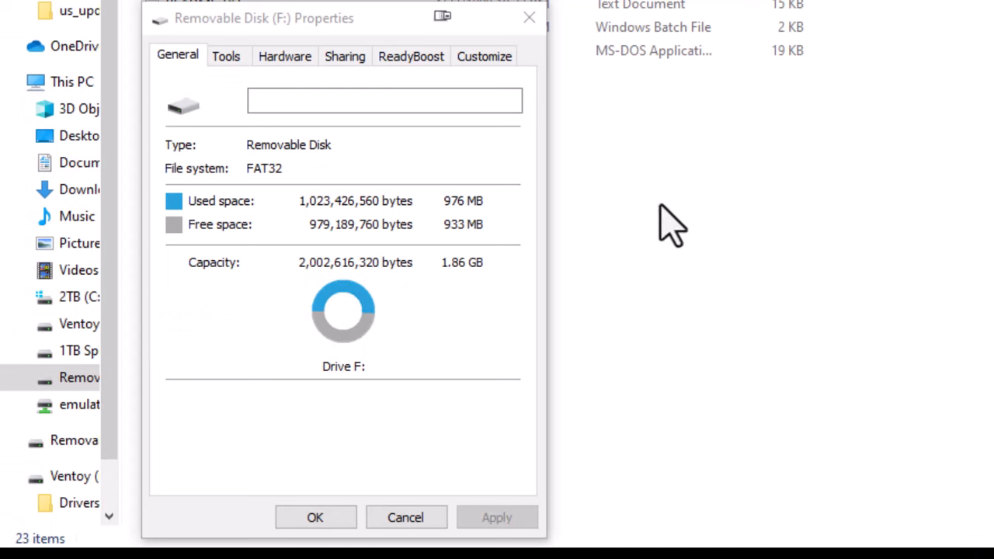
{"action": "mouse_move", "coordinate": [407, 218]}
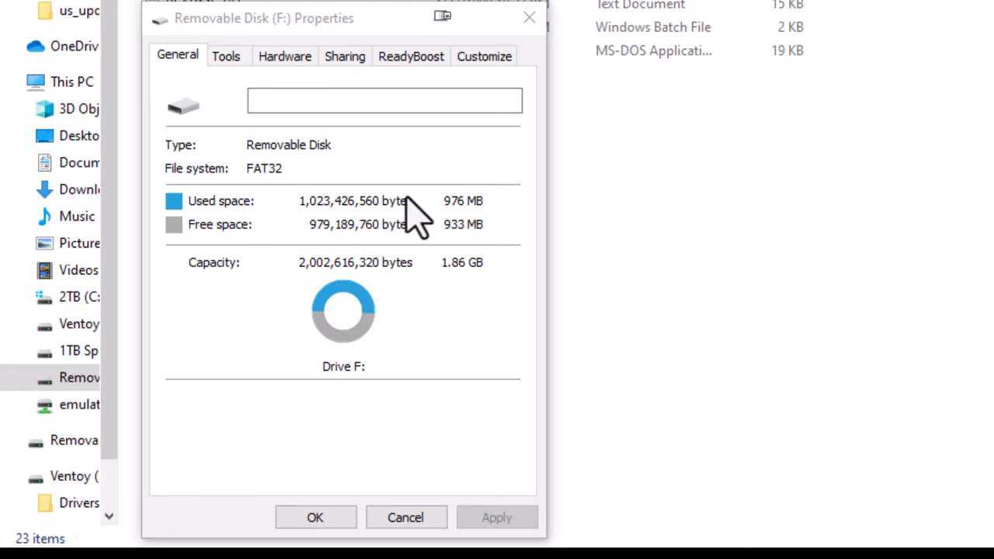
{"action": "mouse_move", "coordinate": [528, 18]}
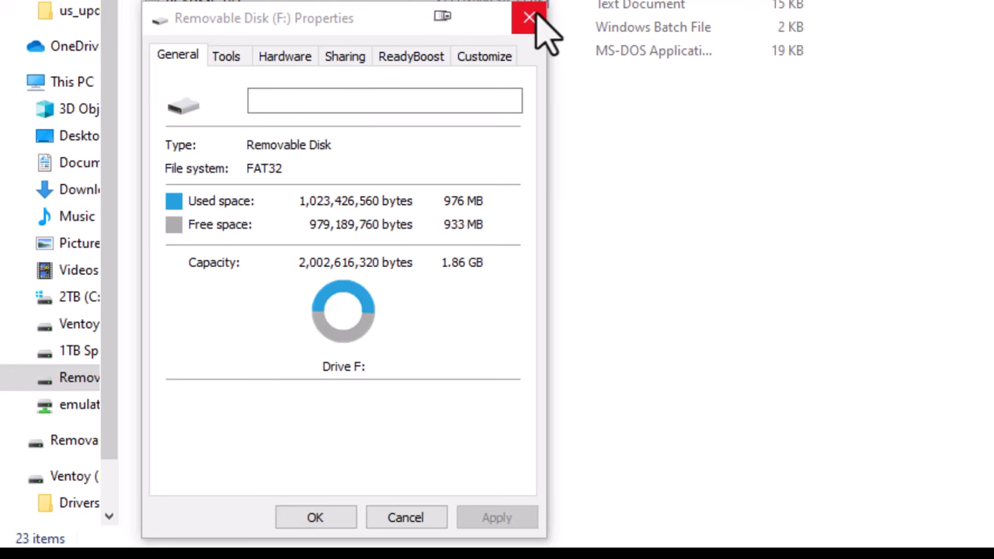
{"action": "mouse_move", "coordinate": [527, 21]}
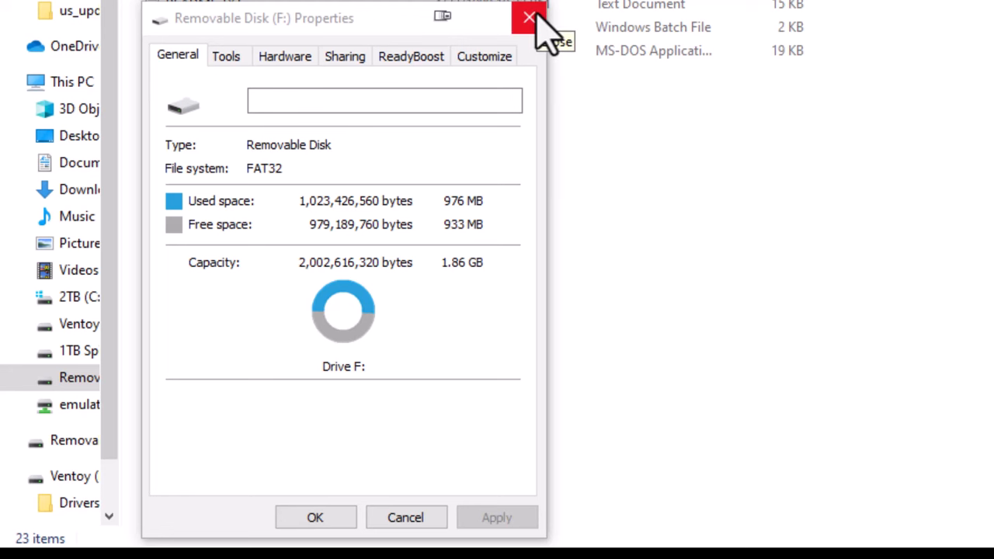
Close the F: properties dialog showing the 1.86 GB FAT32 partition
{"action": "left_click", "coordinate": [529, 19]}
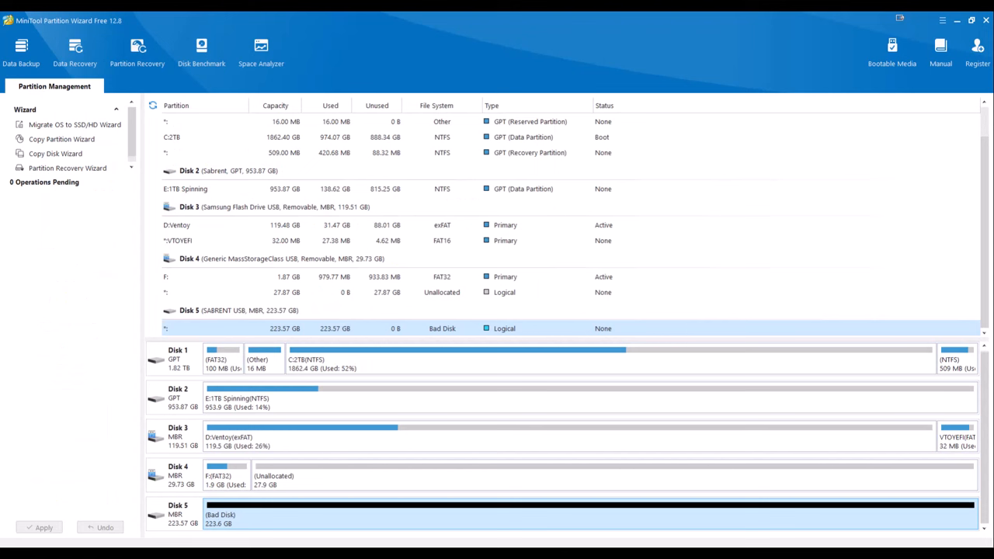
{"action": "mouse_move", "coordinate": [23, 24]}
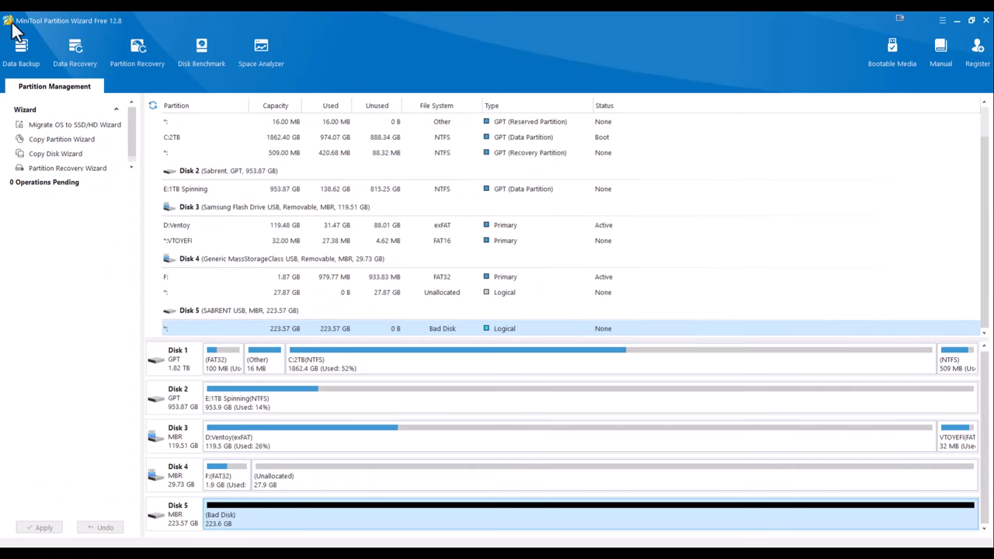
{"action": "mouse_move", "coordinate": [136, 37]}
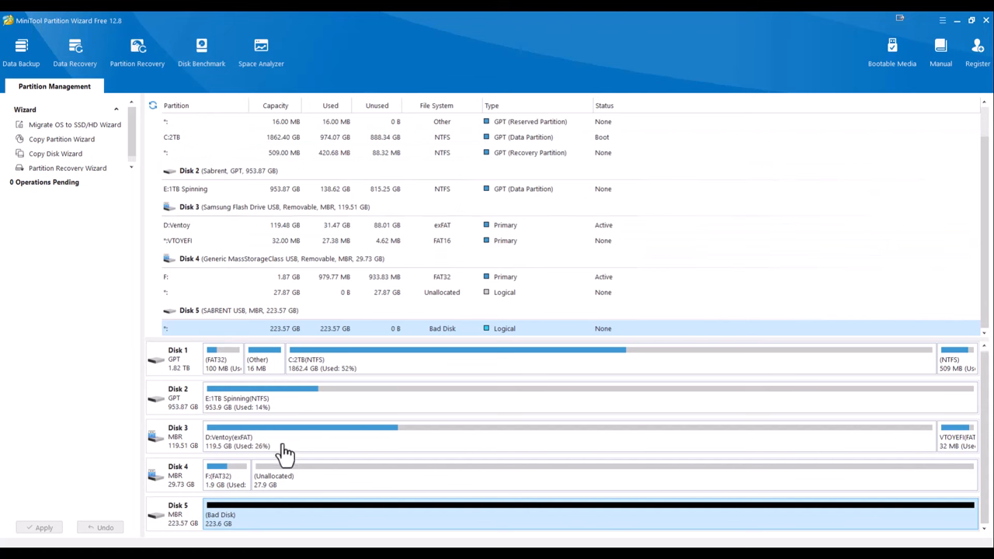
{"action": "mouse_move", "coordinate": [241, 486]}
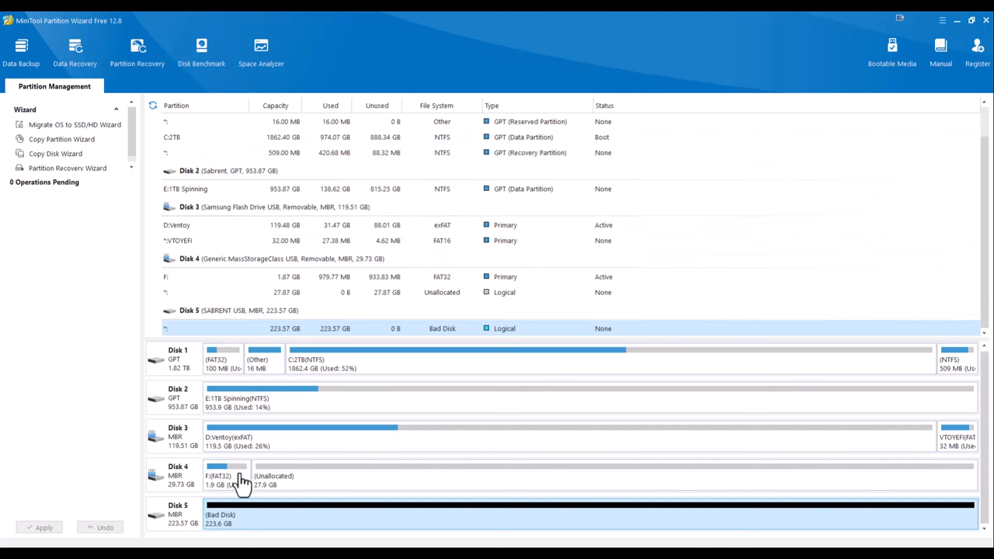
Open the Extend dialog for the F: FAT32 partition on Disk 4
{"action": "right_click", "coordinate": [225, 483]}
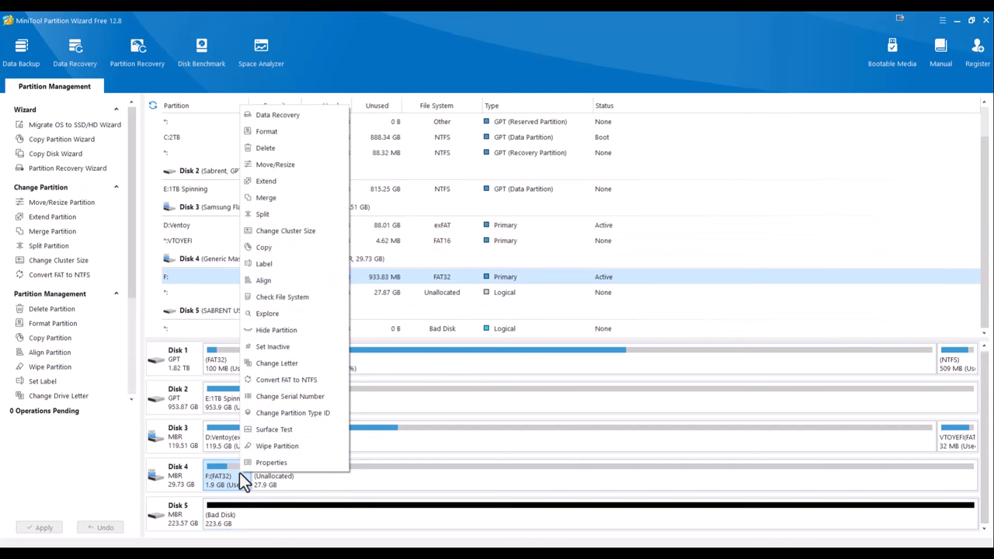
{"action": "left_click", "coordinate": [266, 181]}
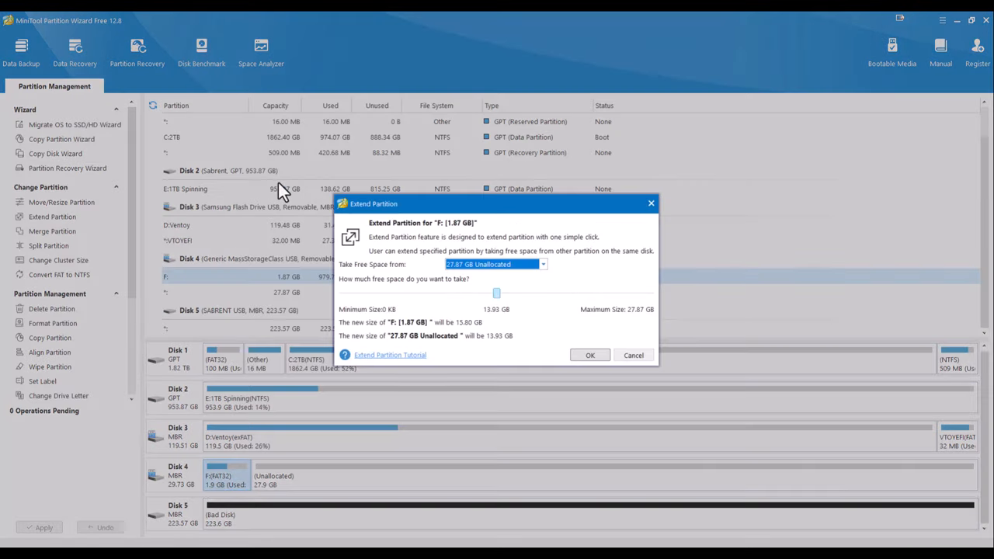
{"action": "mouse_move", "coordinate": [591, 355]}
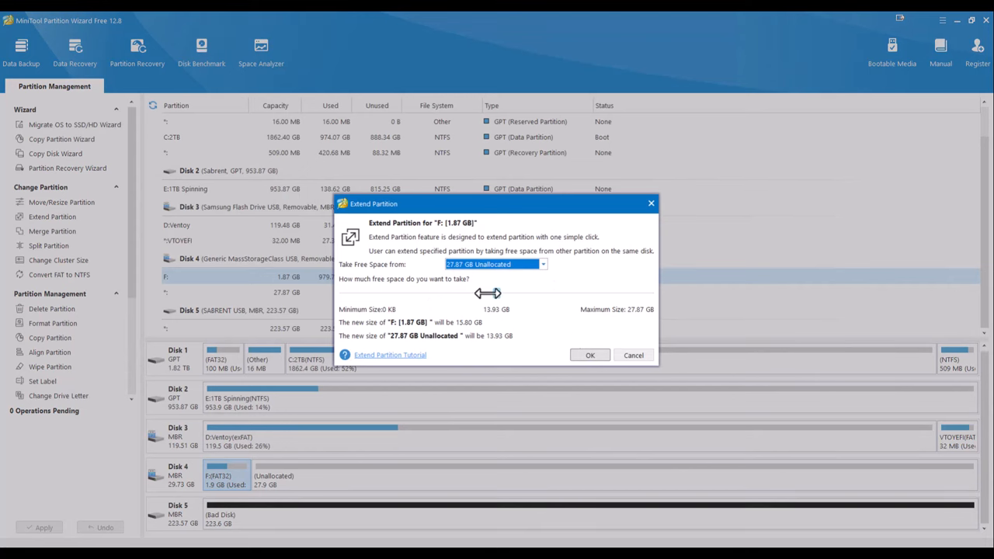
Extend F: by the full 27.87 GB of unallocated space, reaching 29.73 GB
{"action": "left_click_drag", "start_coordinate": [488, 294], "coordinate": [649, 293]}
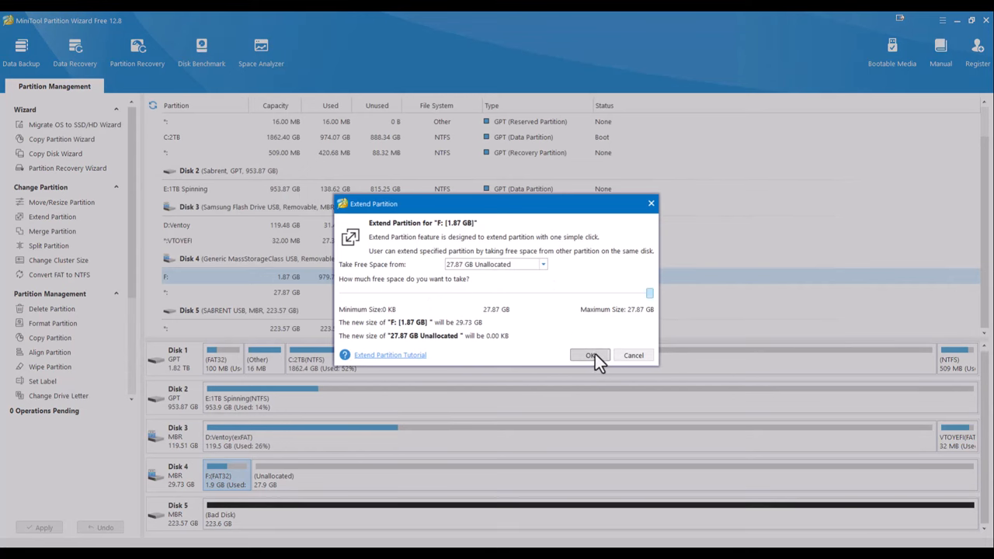
{"action": "left_click", "coordinate": [589, 355]}
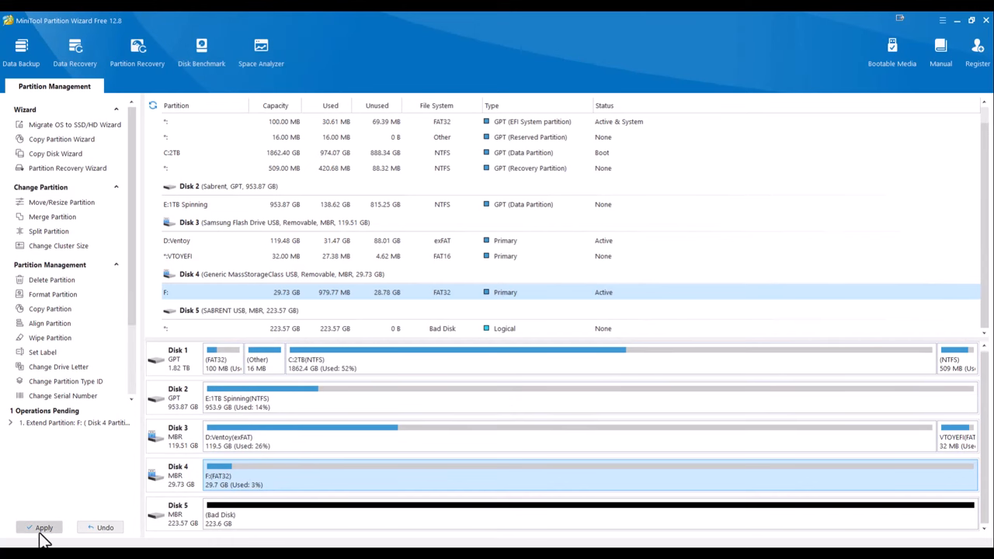
Apply the pending extend operation on F: and confirm with Yes
{"action": "left_click", "coordinate": [41, 528]}
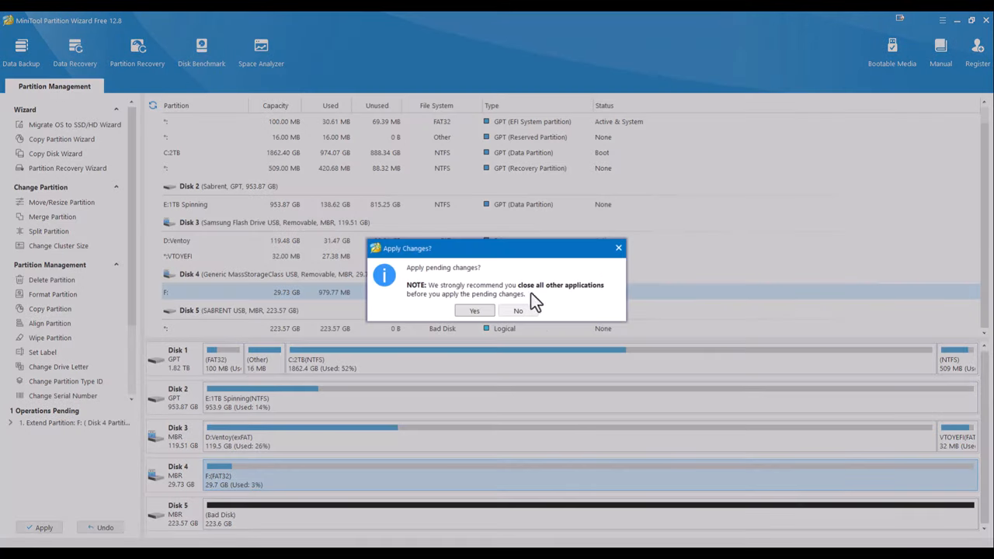
{"action": "left_click", "coordinate": [475, 310]}
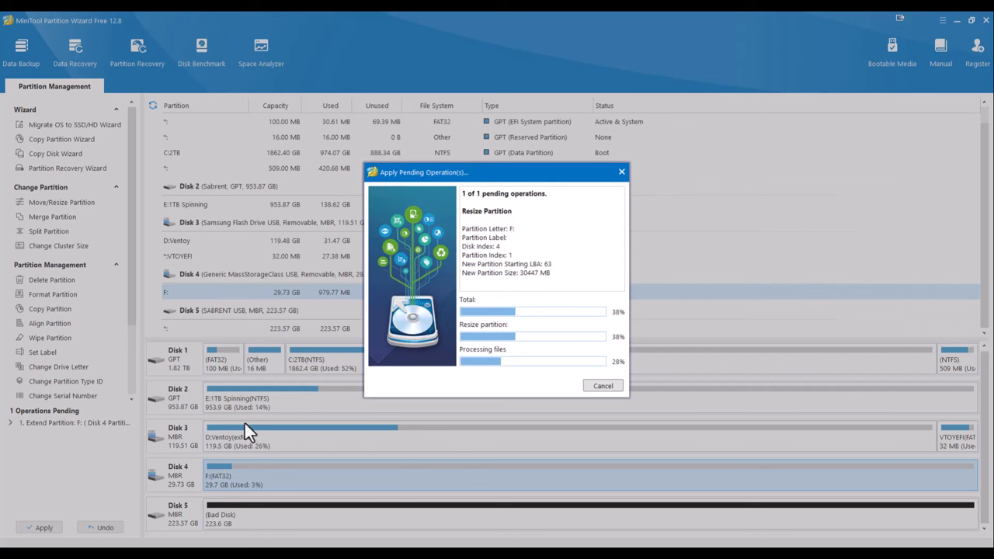
{"action": "mouse_move", "coordinate": [377, 487]}
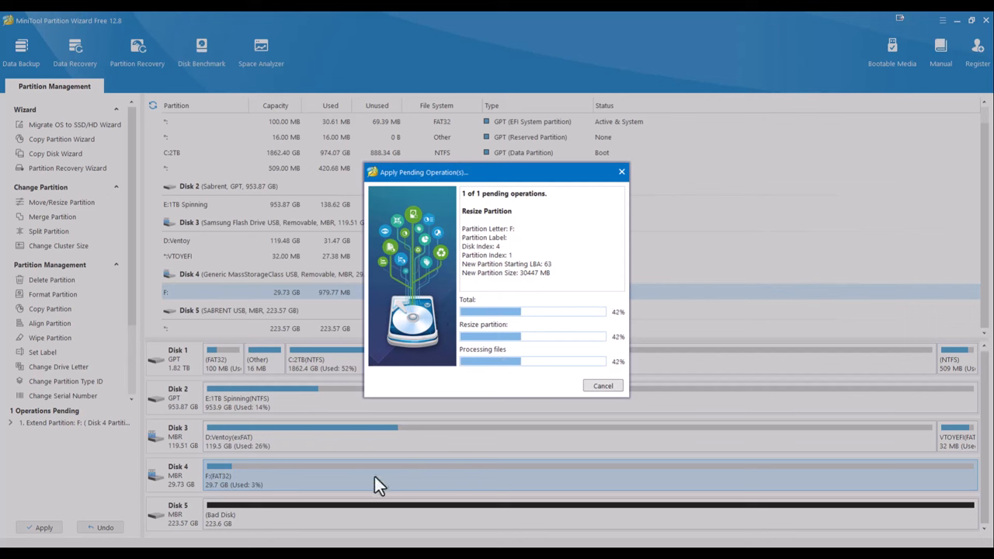